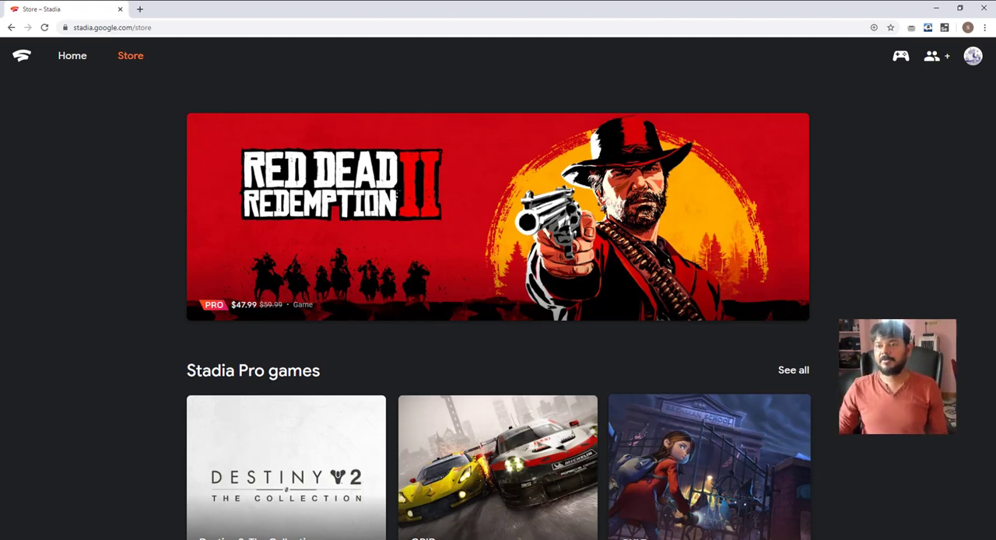
- Open the Stadia Controllers panel from the gamepad icon at the top right of the Store page
{"action": "left_click", "coordinate": [901, 55]}
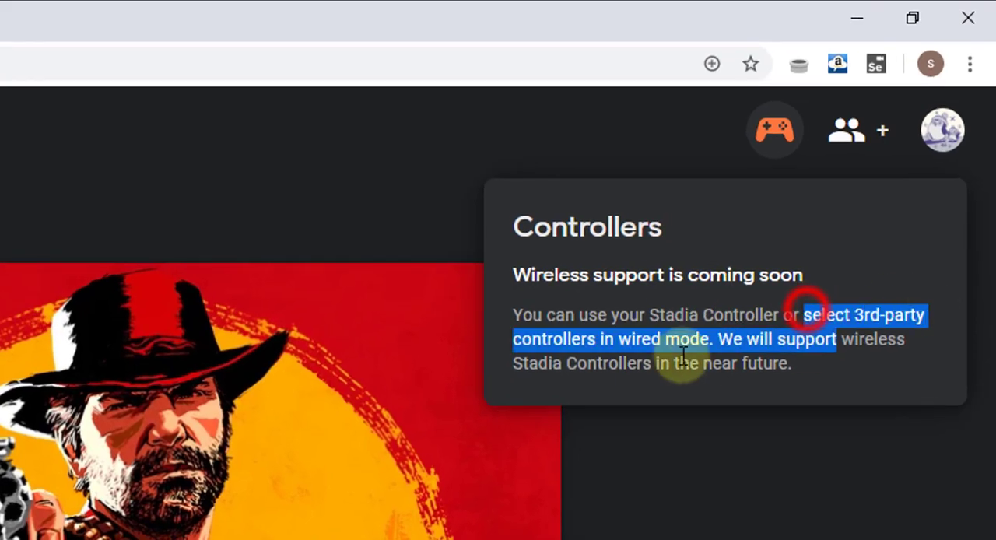
{"action": "left_click", "coordinate": [774, 130]}
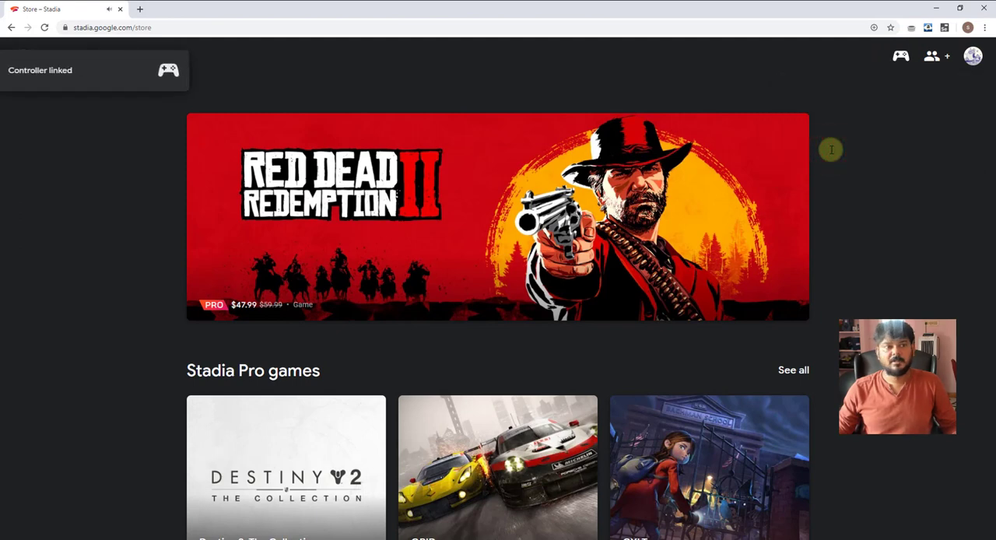
{"action": "mouse_move", "coordinate": [67, 81]}
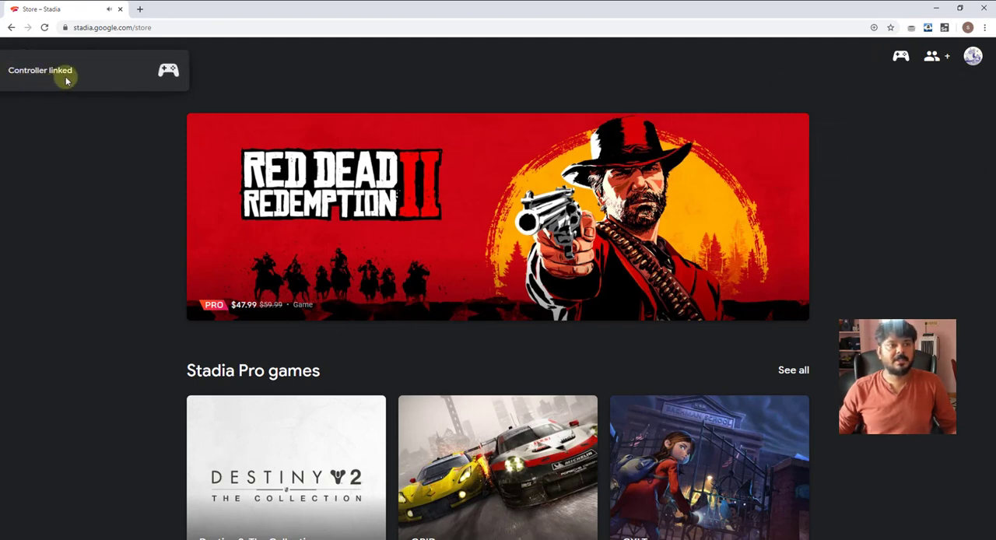
- Dismiss the 'Controller linked' notice so both gamepads show as connected
{"action": "left_click", "coordinate": [900, 55]}
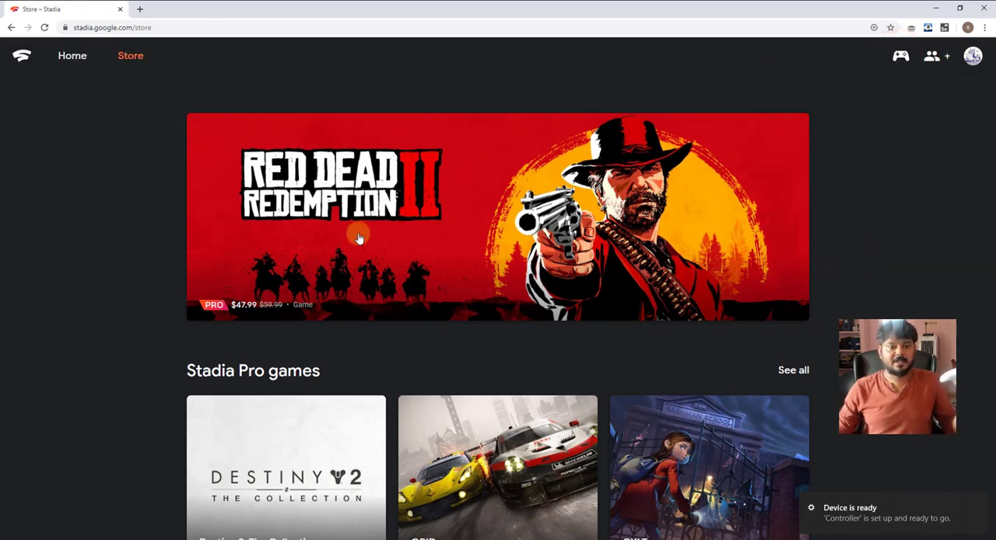
{"action": "mouse_move", "coordinate": [405, 172]}
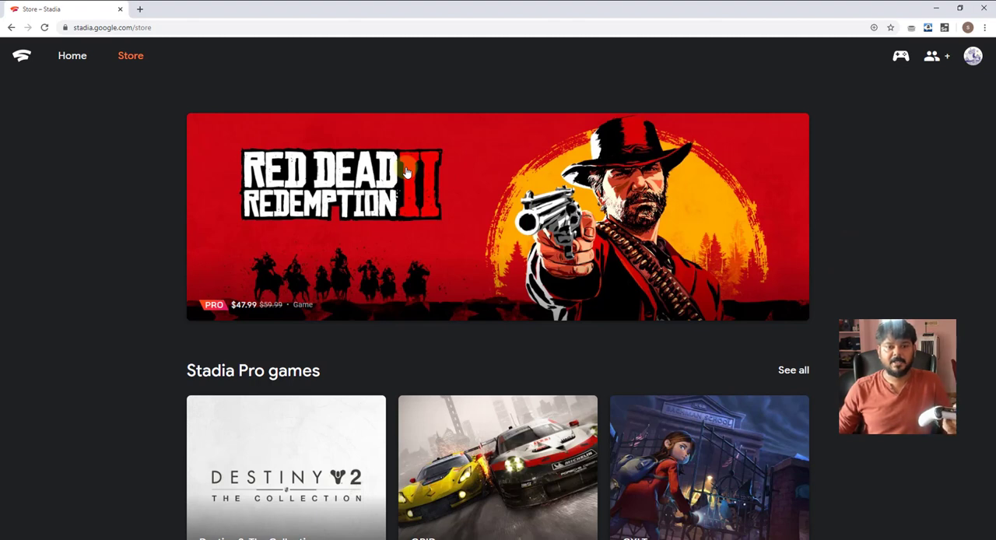
{"action": "left_click", "coordinate": [901, 56]}
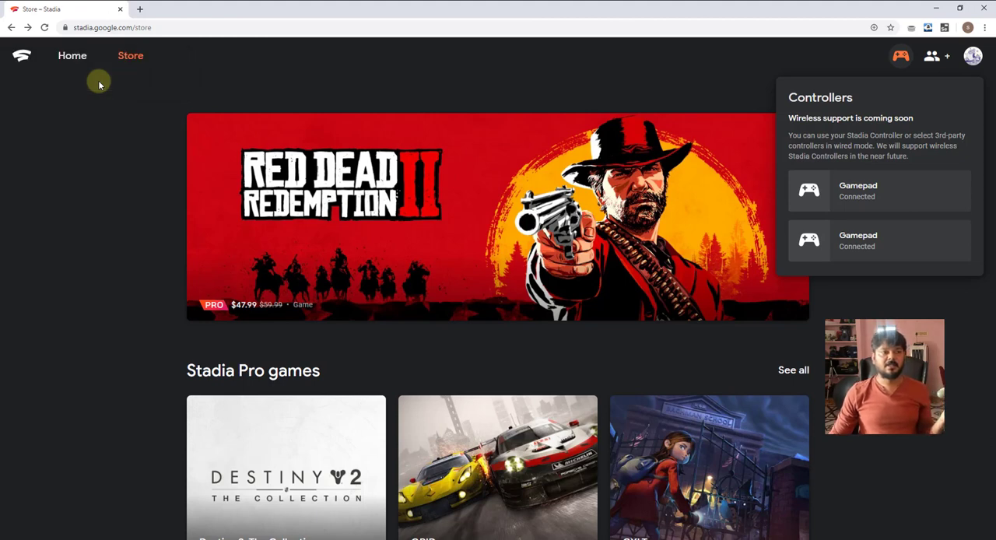
{"action": "mouse_move", "coordinate": [101, 86]}
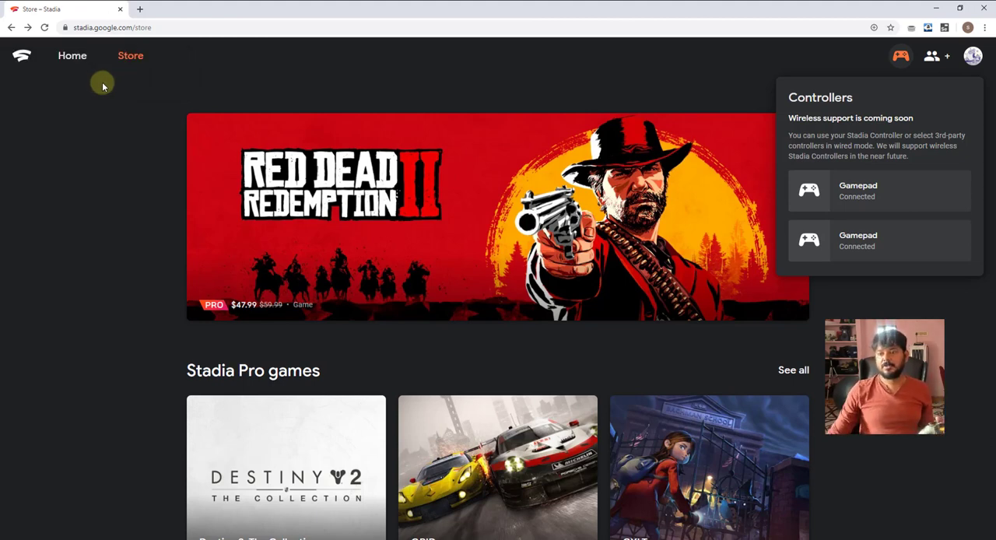
{"action": "mouse_move", "coordinate": [895, 240]}
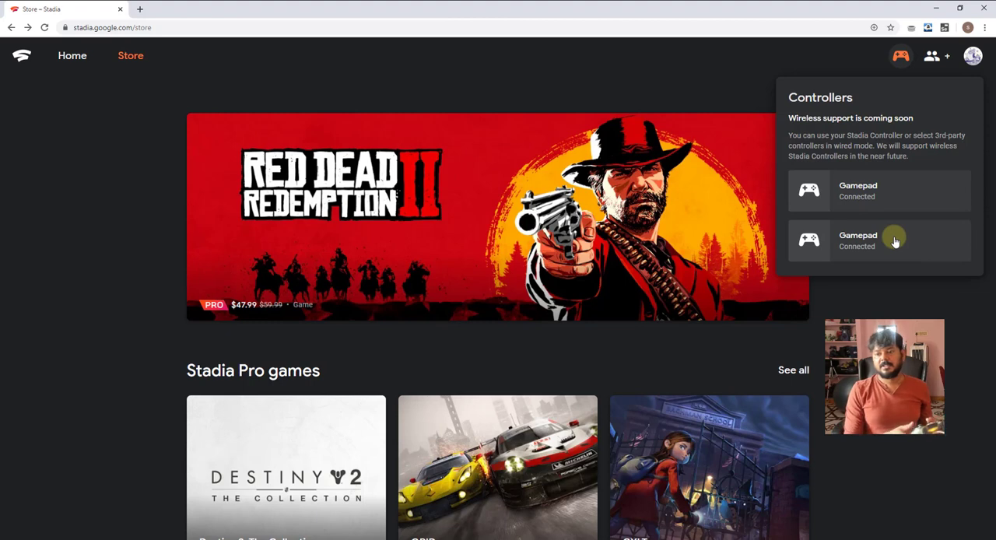